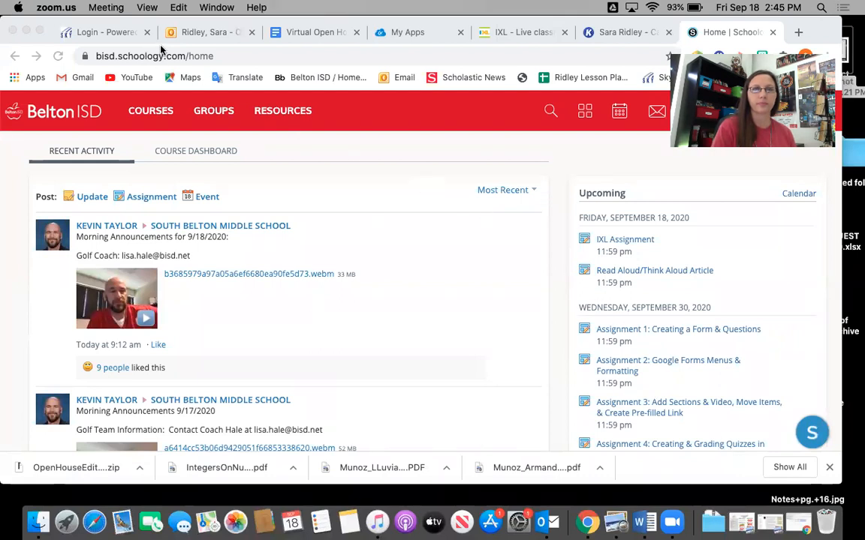
{"action": "mouse_move", "coordinate": [428, 200]}
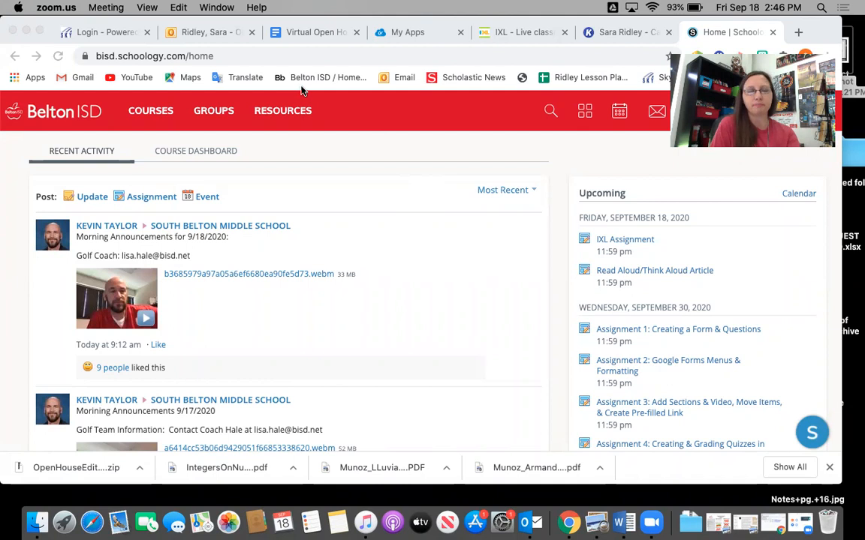
{"action": "mouse_move", "coordinate": [361, 120]}
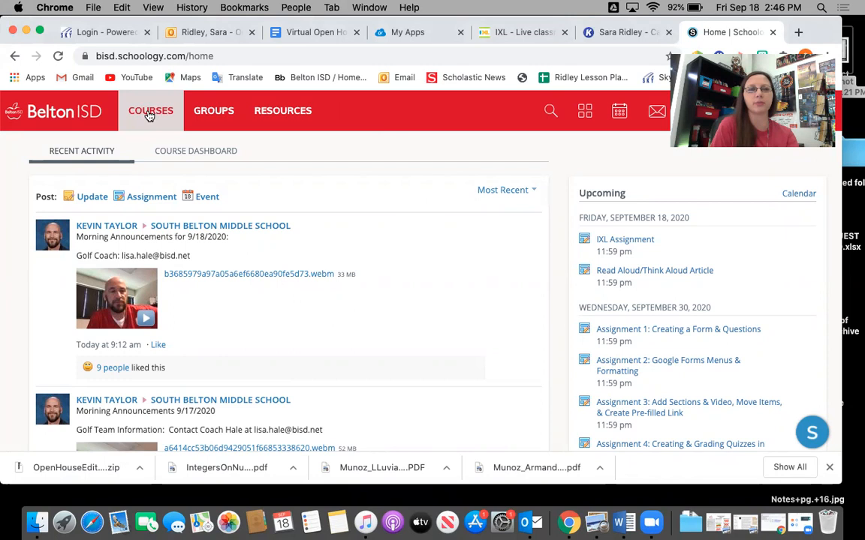
- Open ESL LAB Tier 3 and its Week 2 - September 14-18 materials folder
{"action": "left_click", "coordinate": [150, 111]}
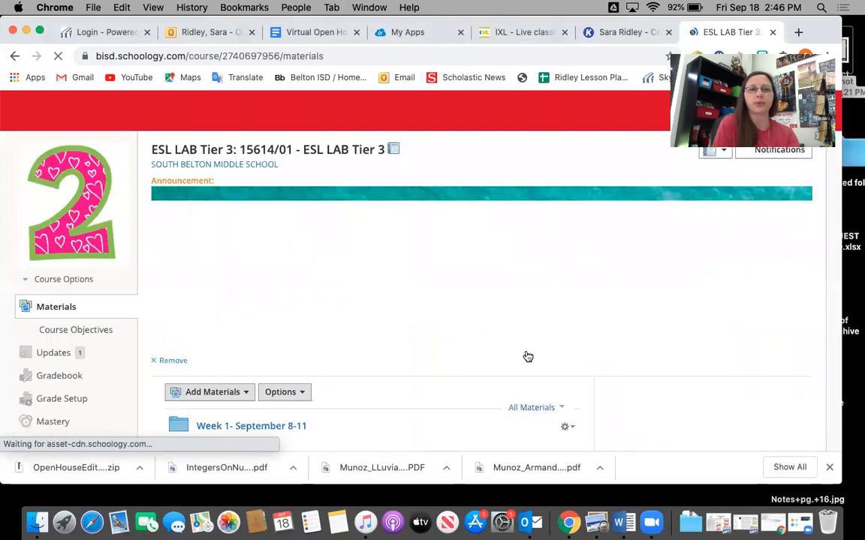
{"action": "scroll", "scroll_direction": "down", "scroll_amount": 3}
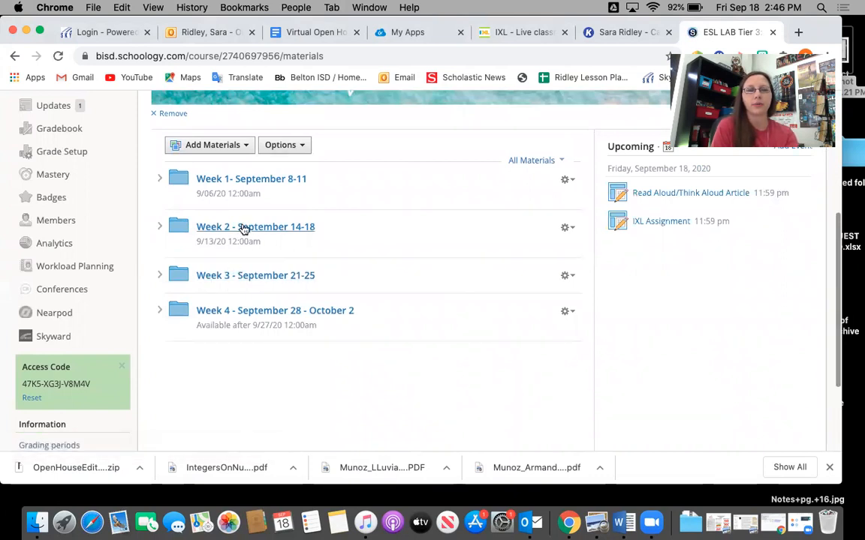
{"action": "left_click", "coordinate": [255, 226]}
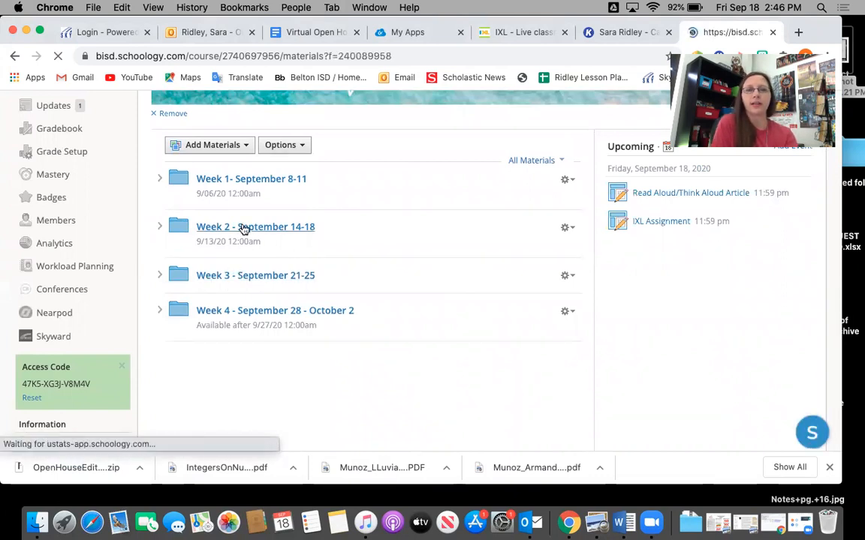
{"action": "left_click", "coordinate": [255, 227]}
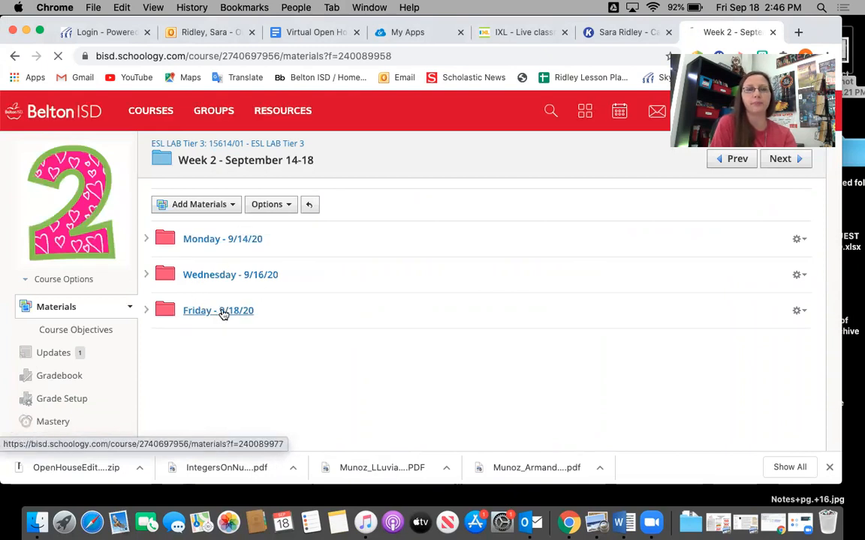
- Open Friday - 9/18/20 and scroll through attendance, Time to Read, Read Aloud and IXL items
{"action": "left_click", "coordinate": [218, 310]}
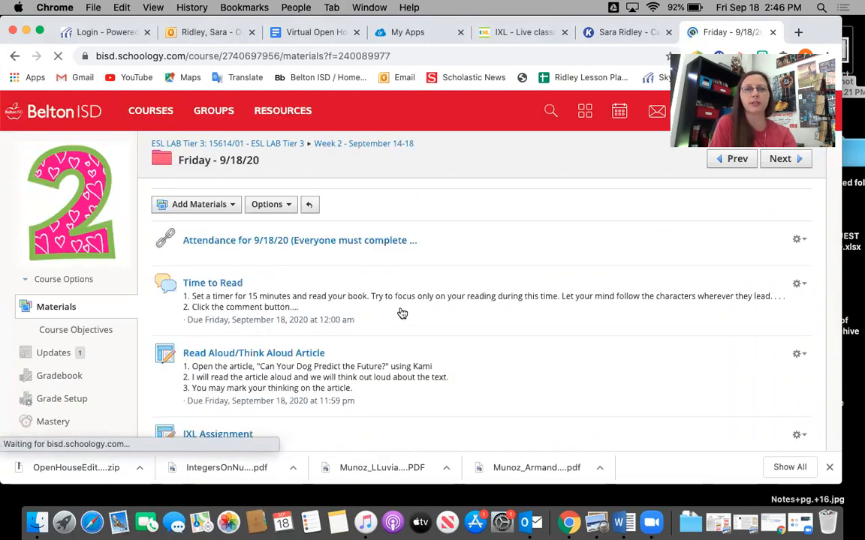
{"action": "scroll", "scroll_direction": "down", "scroll_amount": 3}
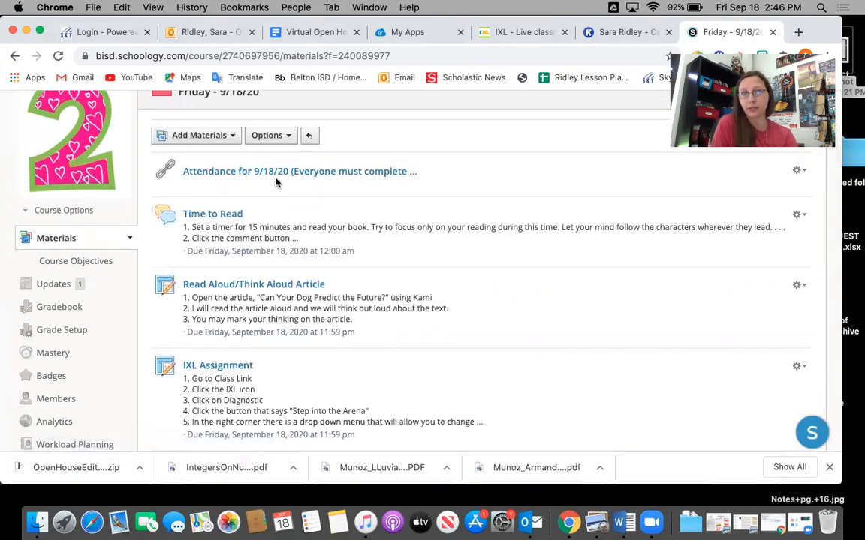
{"action": "mouse_move", "coordinate": [264, 173]}
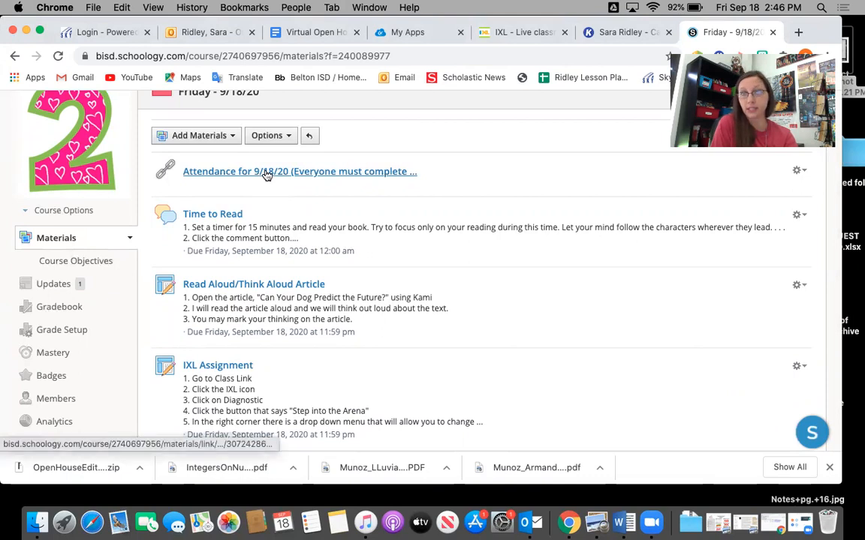
{"action": "mouse_move", "coordinate": [229, 171]}
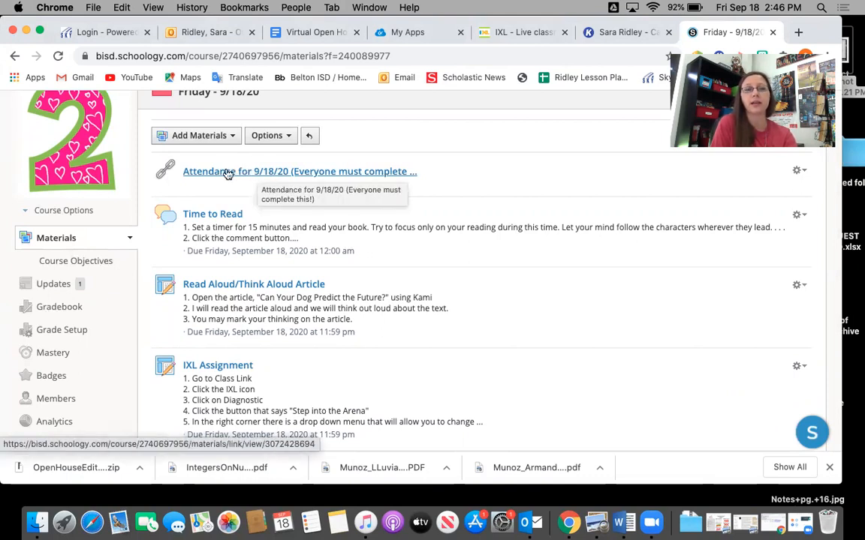
{"action": "mouse_move", "coordinate": [293, 183]}
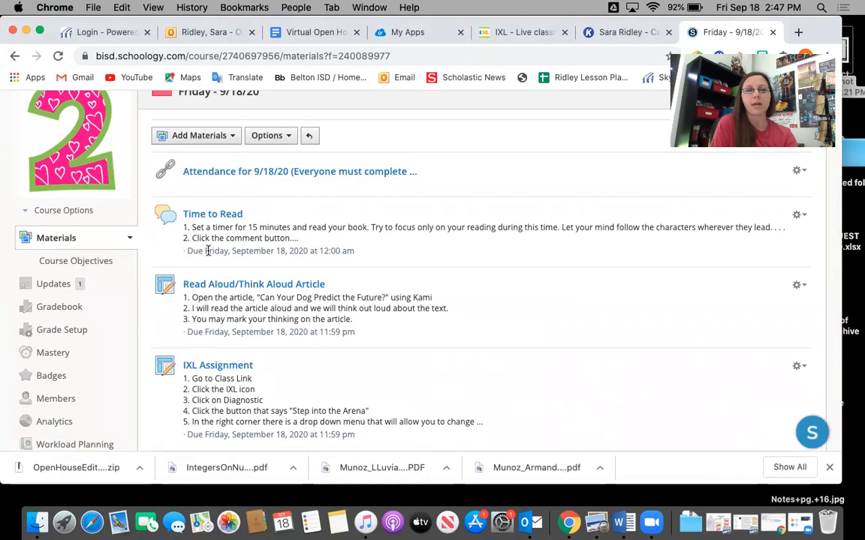
{"action": "mouse_move", "coordinate": [229, 222]}
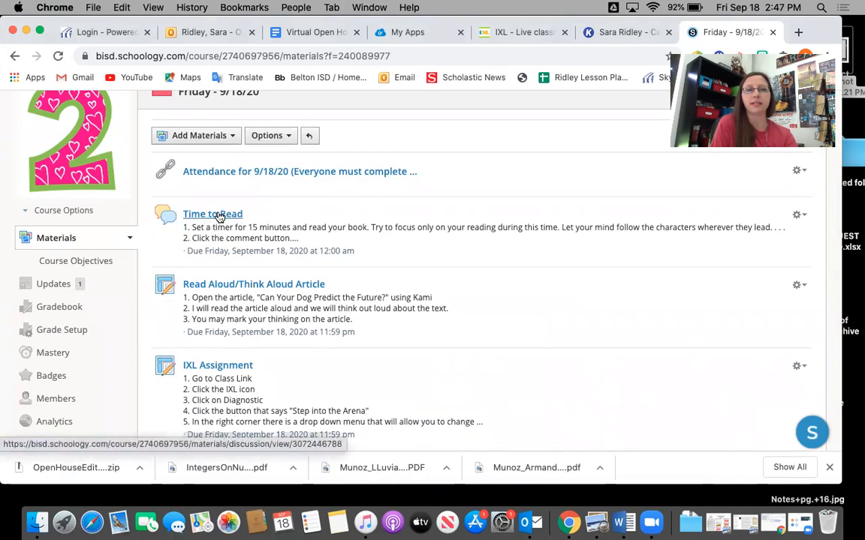
{"action": "mouse_move", "coordinate": [230, 289]}
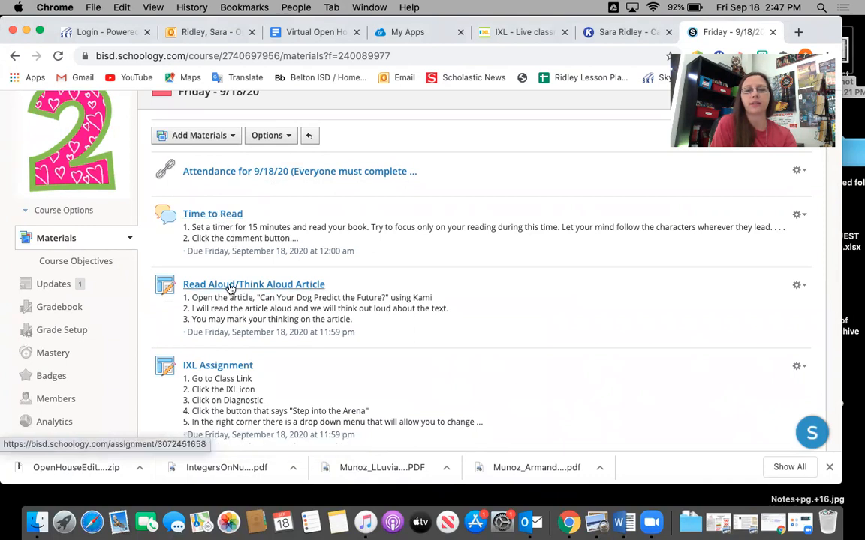
{"action": "scroll", "scroll_direction": "down", "scroll_amount": 3}
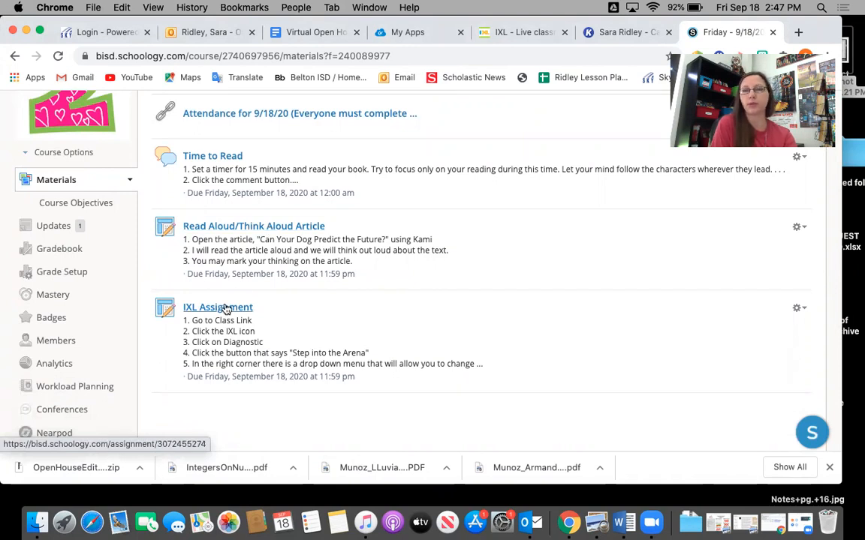
{"action": "mouse_move", "coordinate": [413, 300]}
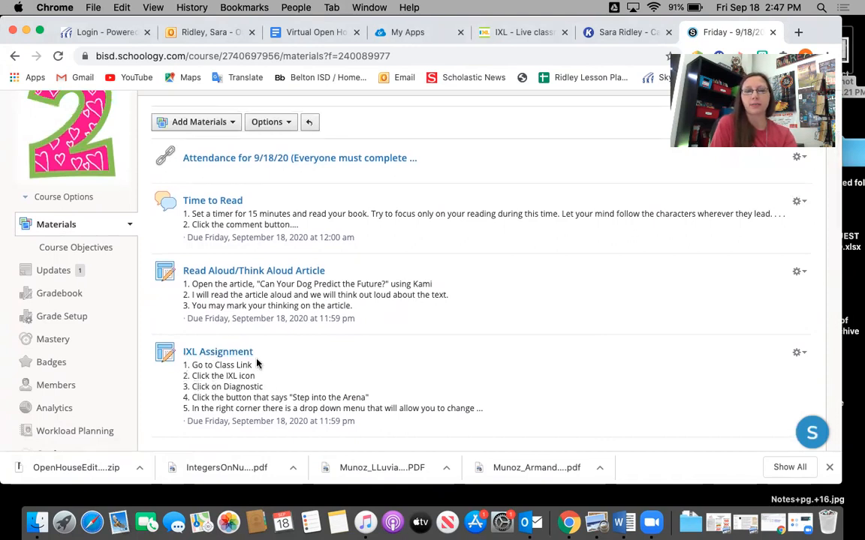
{"action": "mouse_move", "coordinate": [324, 359]}
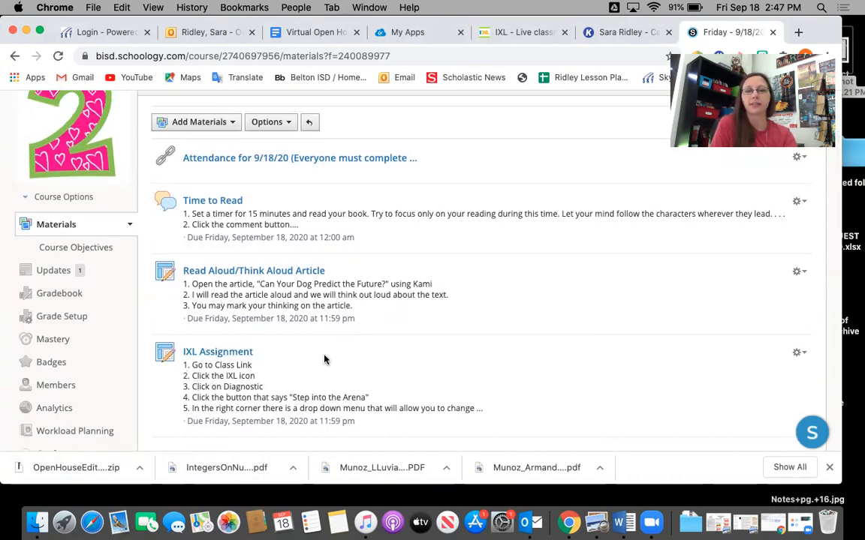
{"action": "mouse_move", "coordinate": [502, 302]}
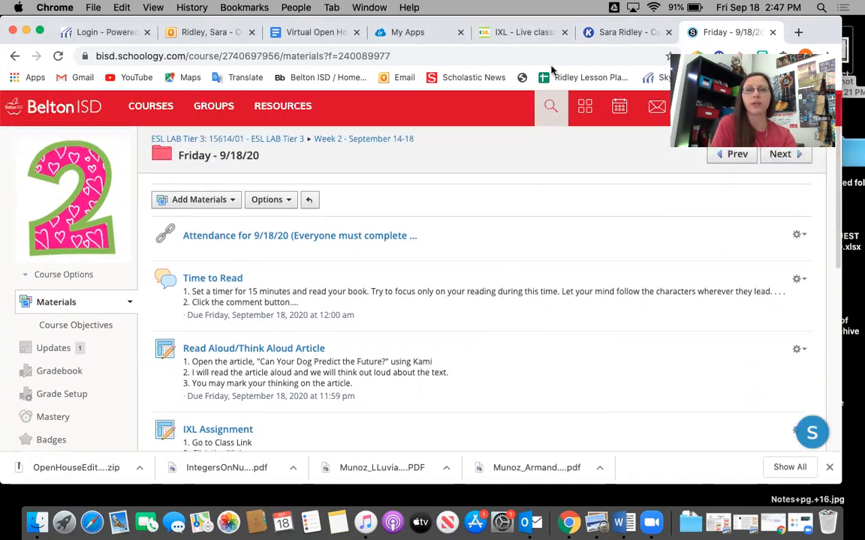
- View IXL Live Classroom, open Language arts skills, then return to the Friday Schoology tab
{"action": "left_click", "coordinate": [517, 32]}
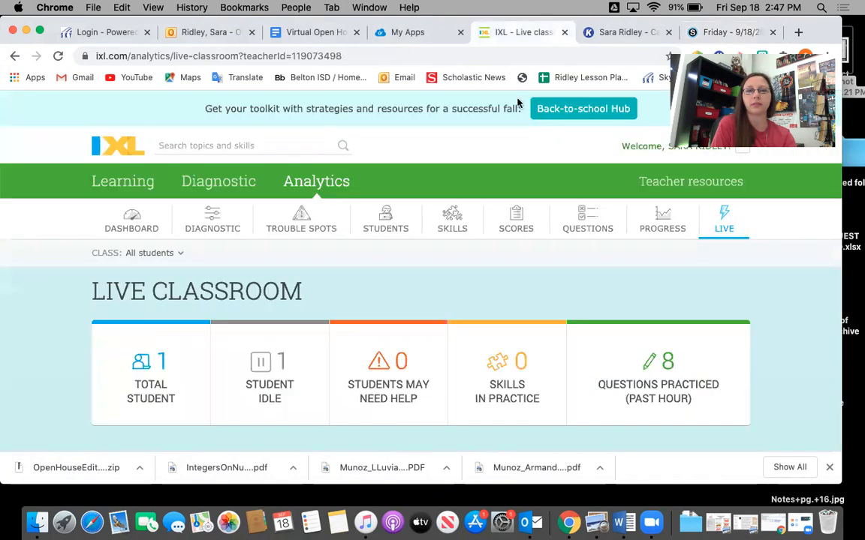
{"action": "mouse_move", "coordinate": [343, 300]}
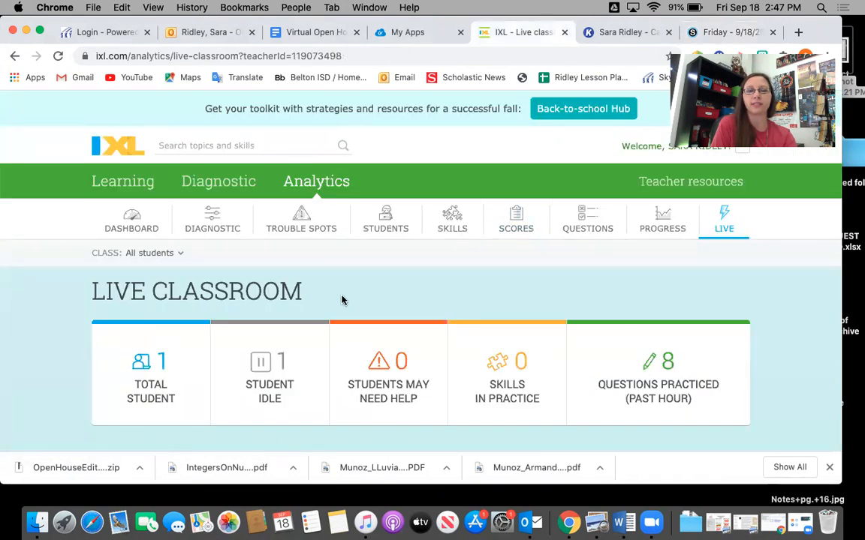
{"action": "mouse_move", "coordinate": [123, 180]}
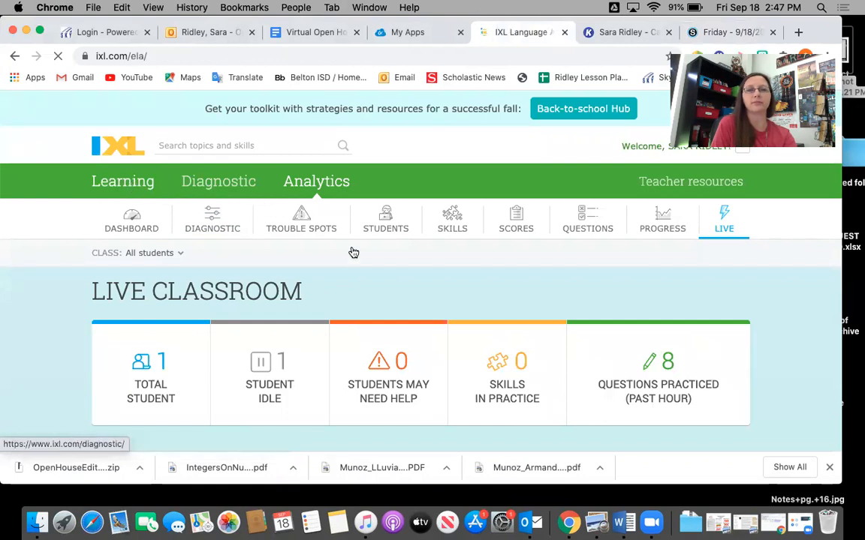
{"action": "left_click", "coordinate": [122, 181]}
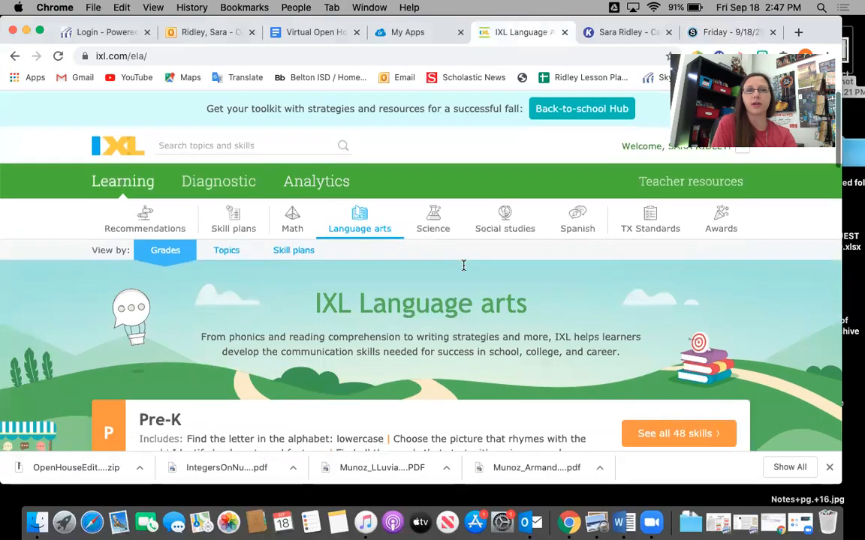
{"action": "mouse_move", "coordinate": [473, 256]}
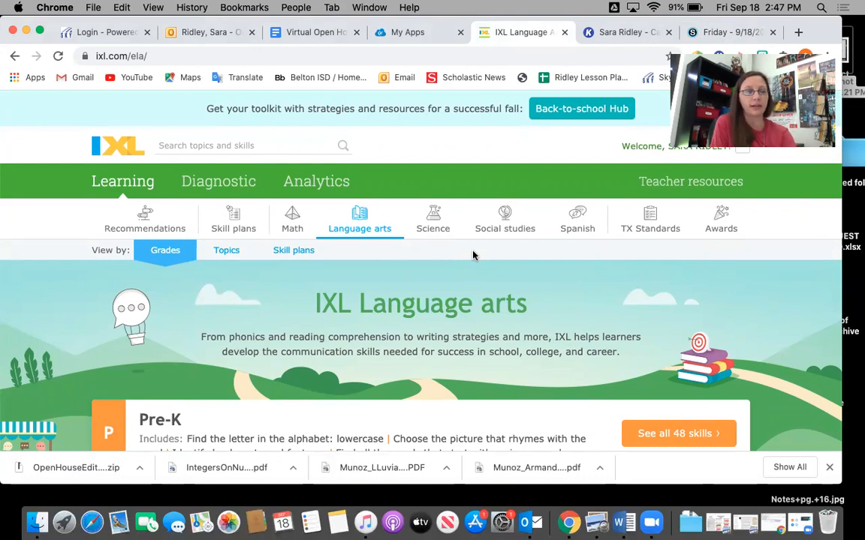
{"action": "mouse_move", "coordinate": [346, 226]}
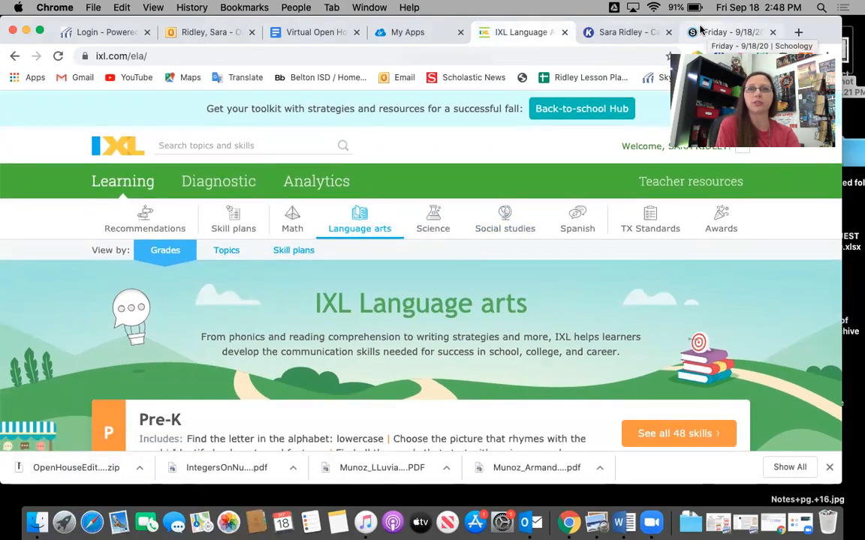
{"action": "left_click", "coordinate": [724, 33]}
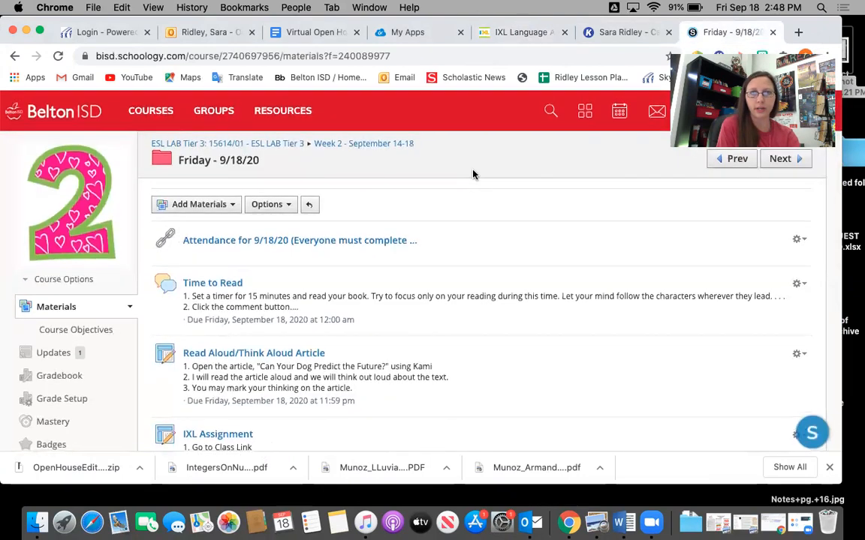
{"action": "mouse_move", "coordinate": [619, 111]}
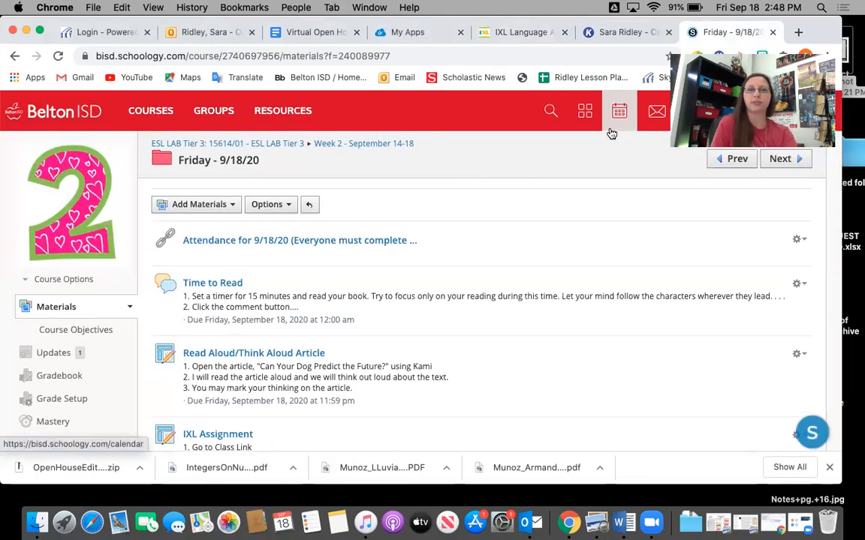